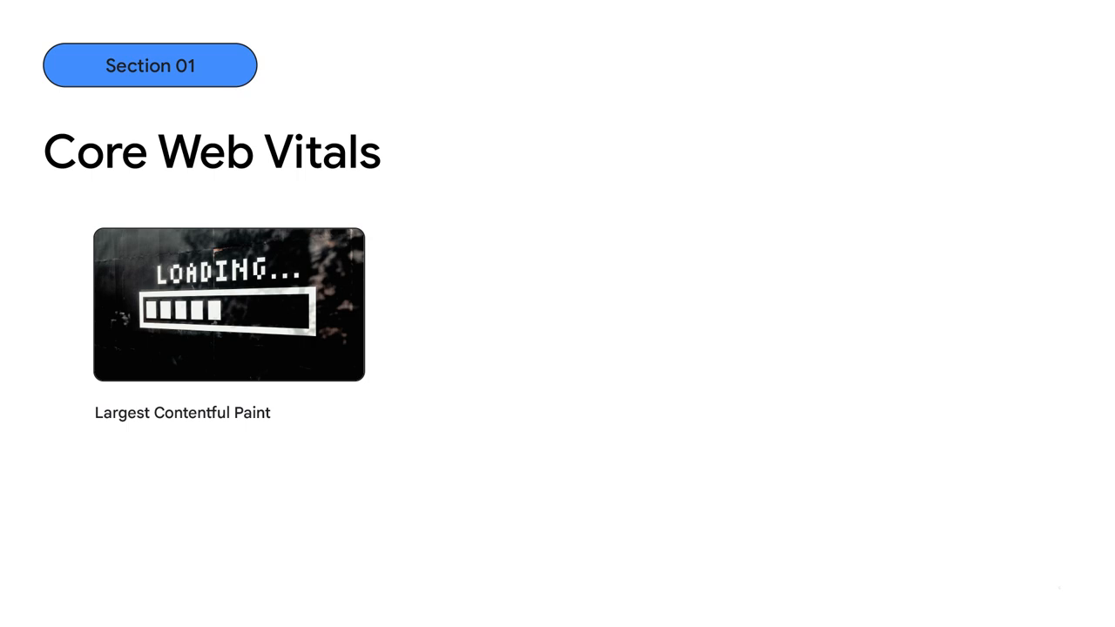
Advance the deck to the 'Check your INP' slide showing the PageSpeed Insights report.
key("Right")
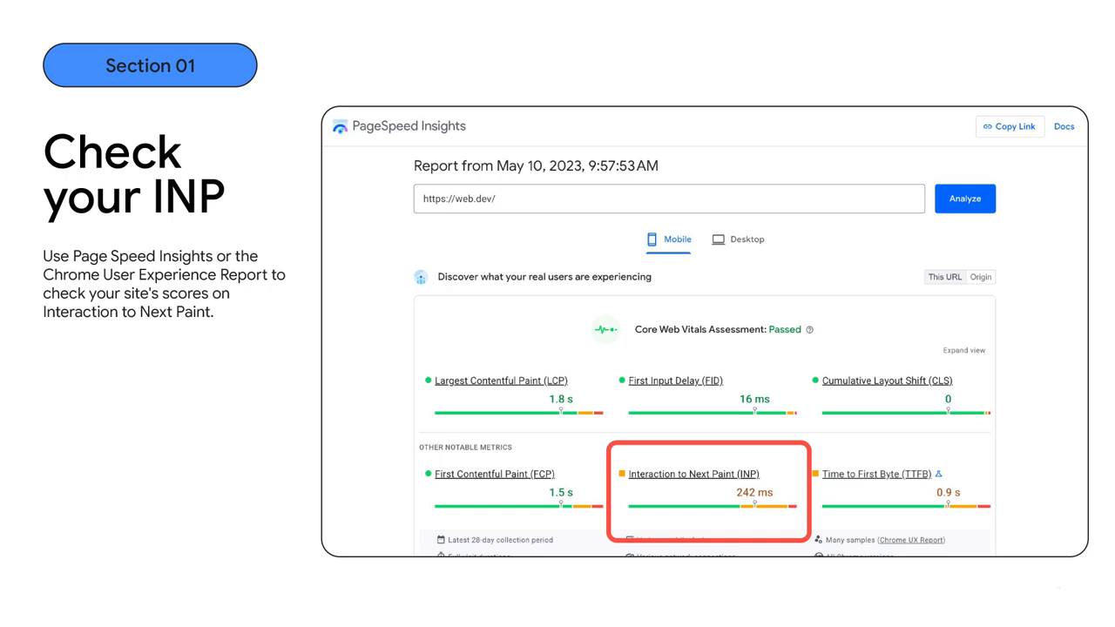
Advance past the web.dev report with INP at 242 ms to the phone-and-laptop demo slide.
key("Right")
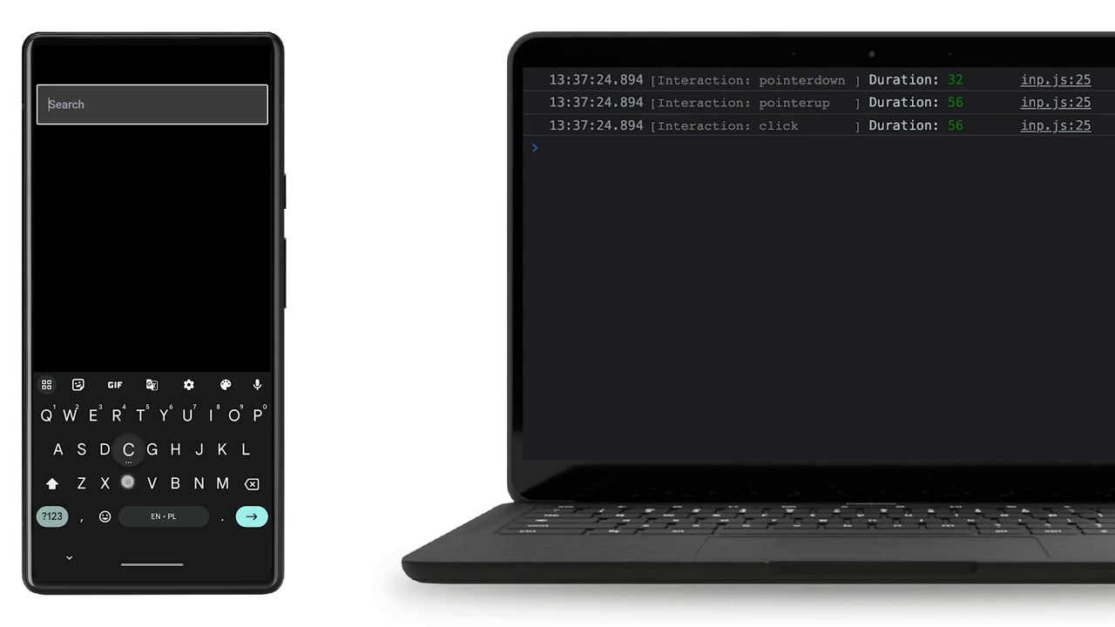
Search the boat list for 'CNC 38-3' on the phone, logging keydown/keyup durations up to 160 ms.
type("Cnc")
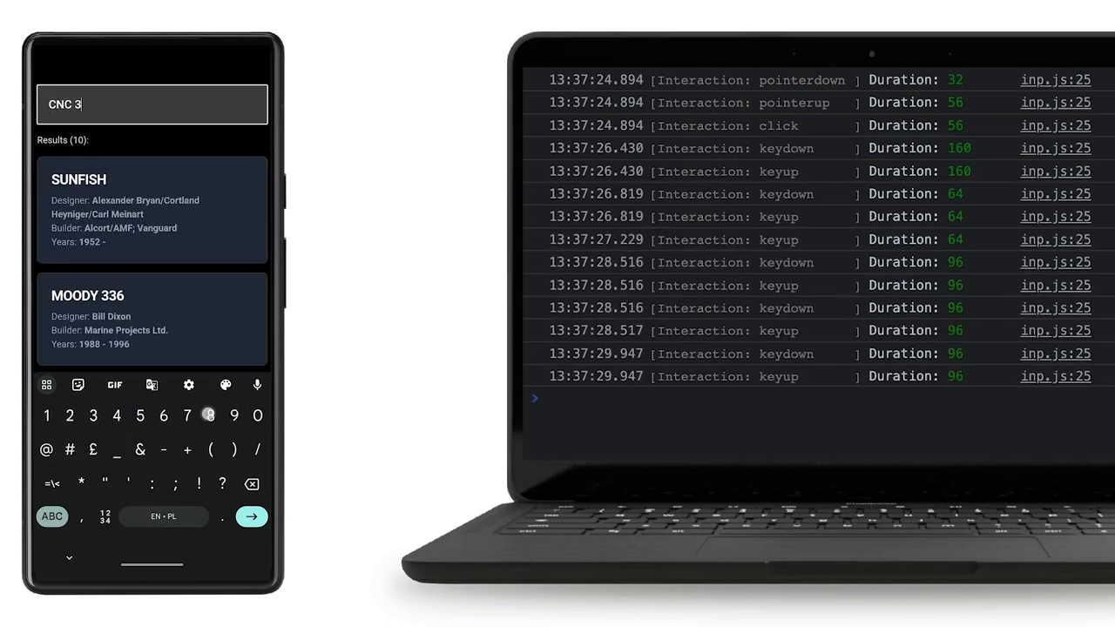
type("8-3")
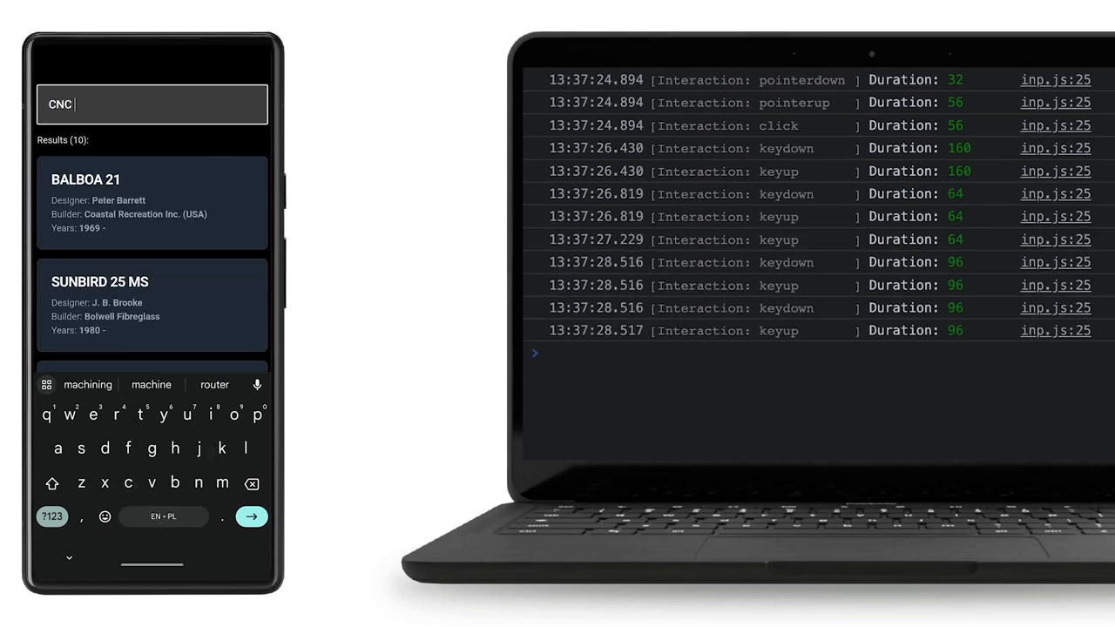
type("38")
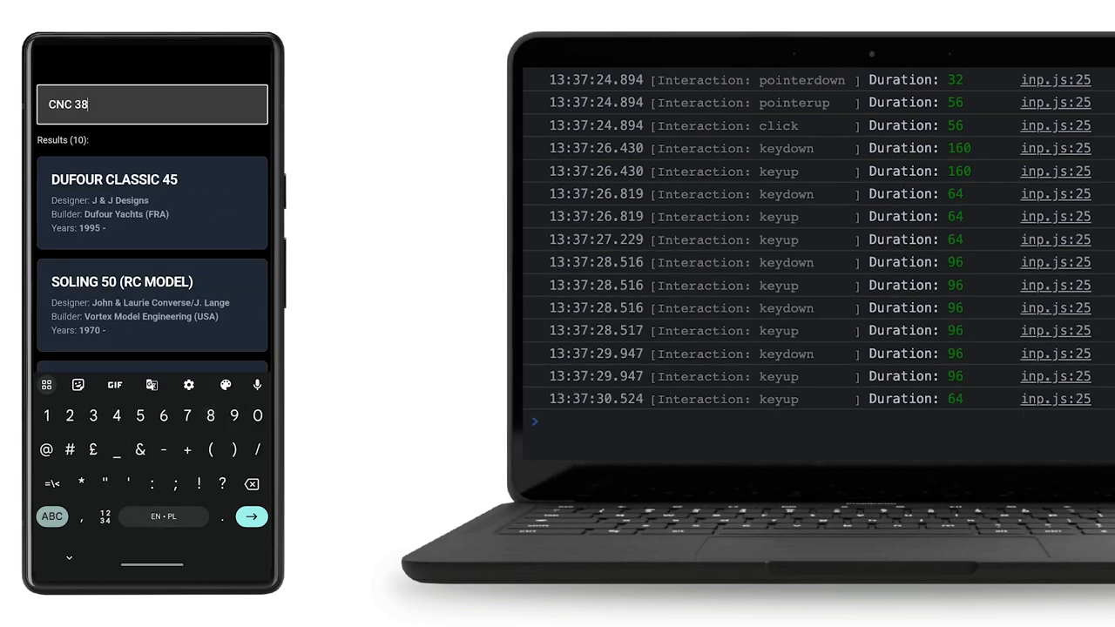
type("-3")
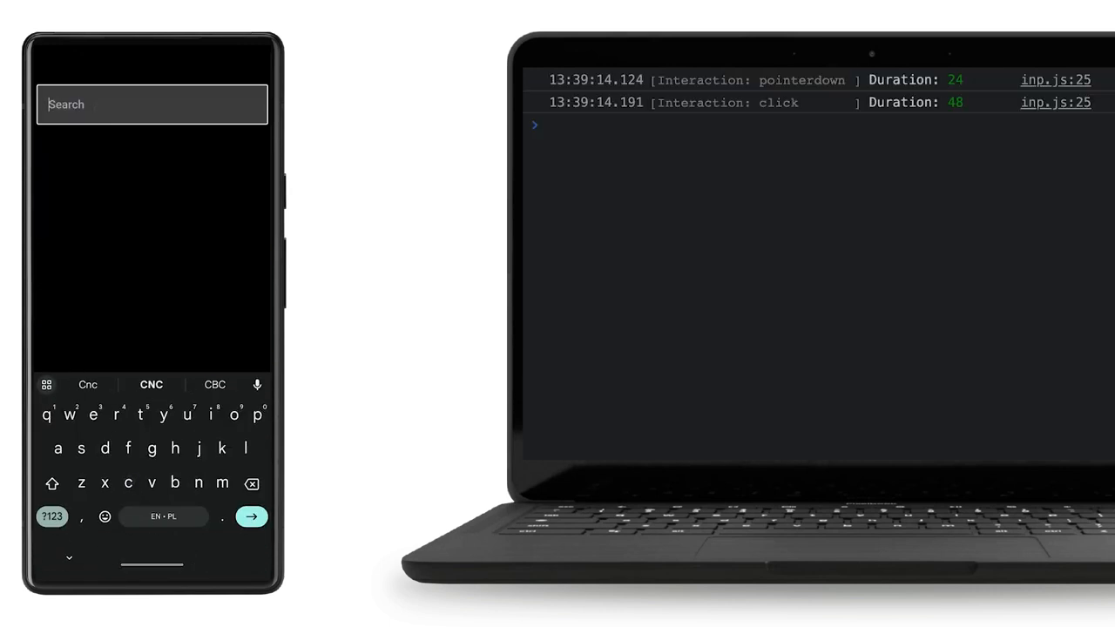
Enter 'Cnc' in the phone search box, logging a 40 ms click and 40–56 ms key events.
type("Cnc")
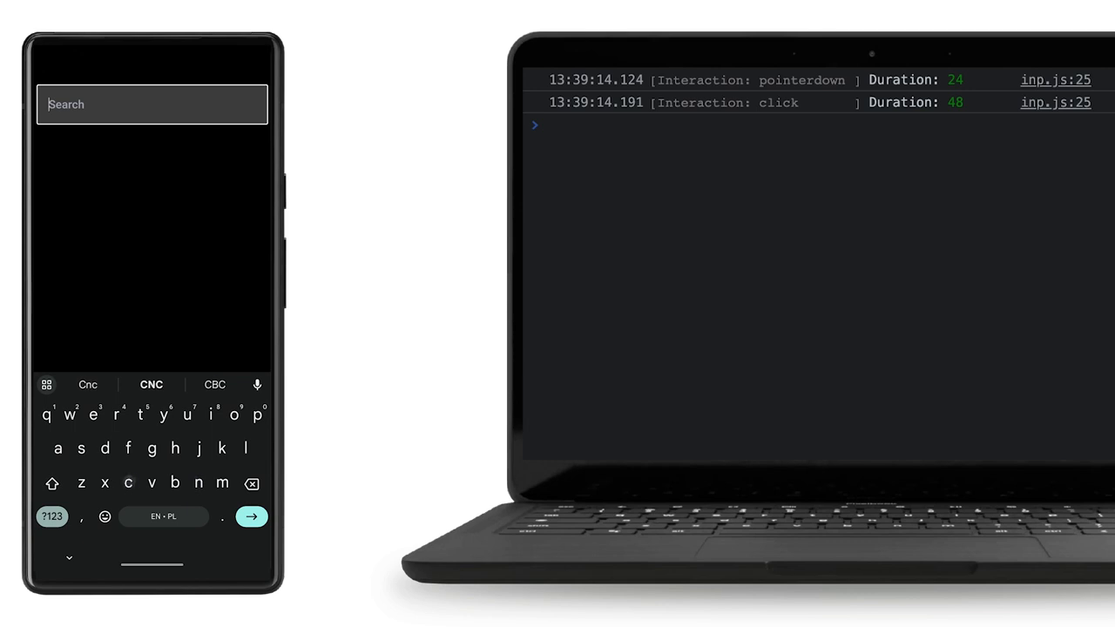
type("Cnc")
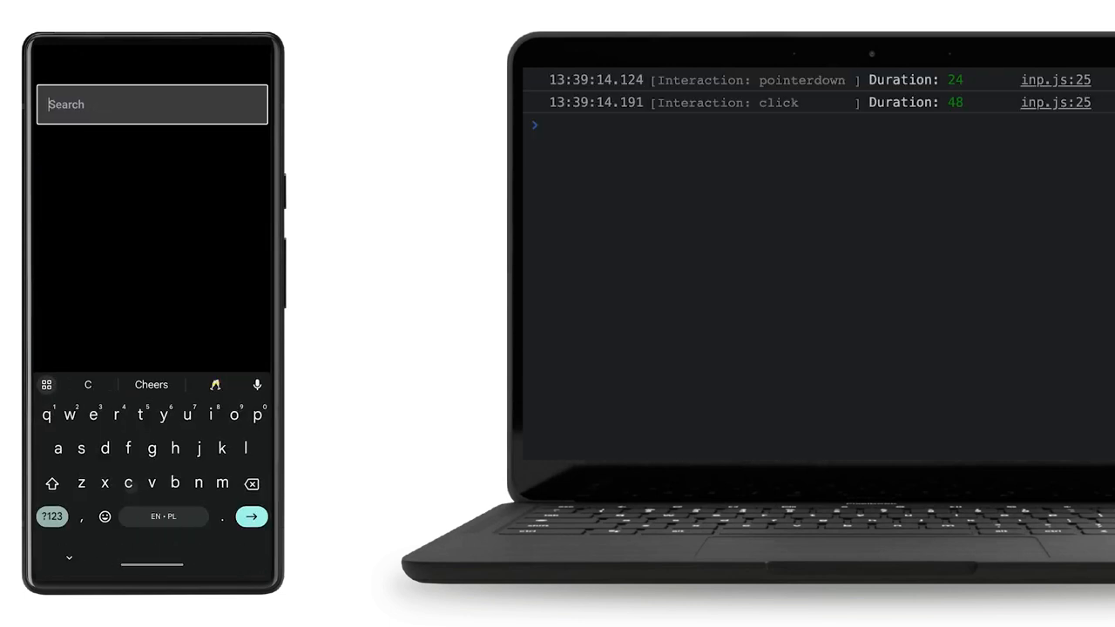
type("Cnc")
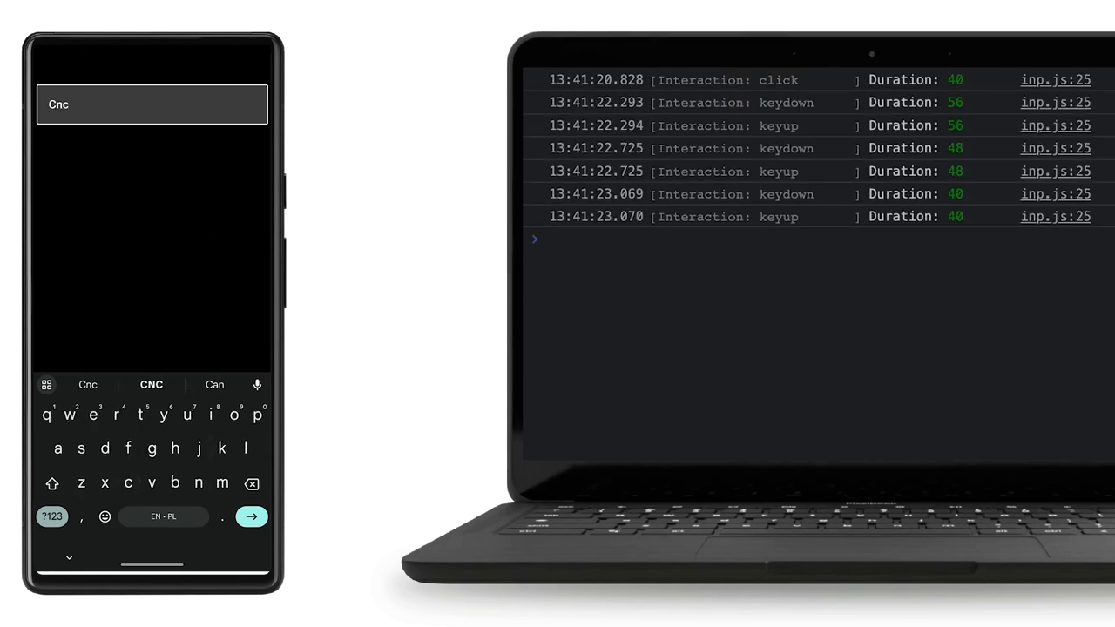
Search boats for 'CNC 4' on the phone, logging keystrokes of 856 ms and 1168 ms.
left_click(250, 515)
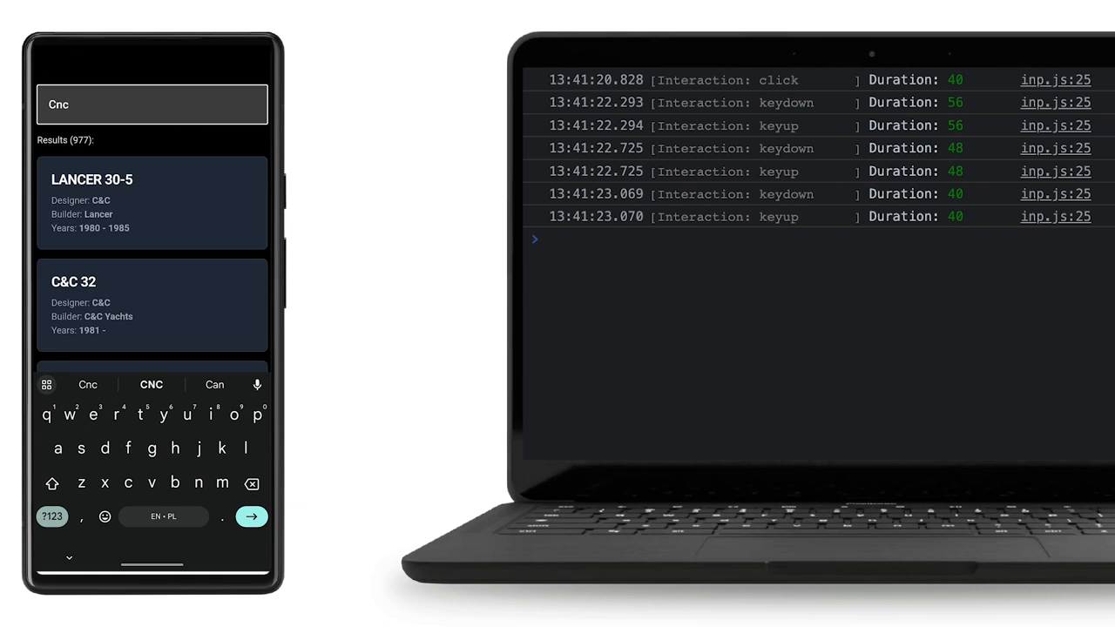
left_click(150, 385)
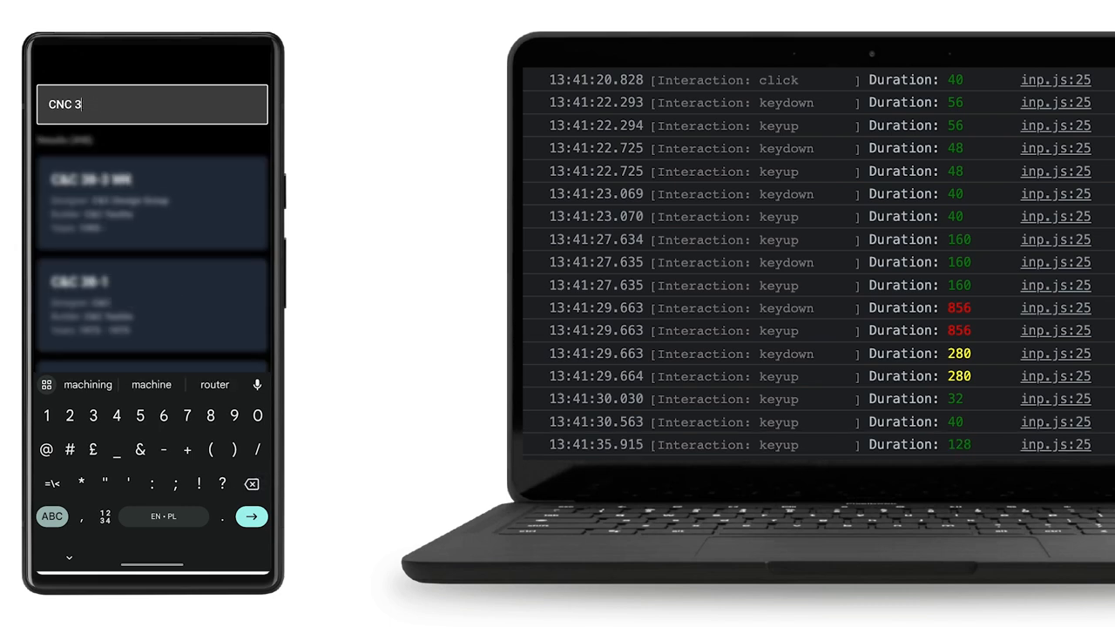
key("Backspace")
type("4")
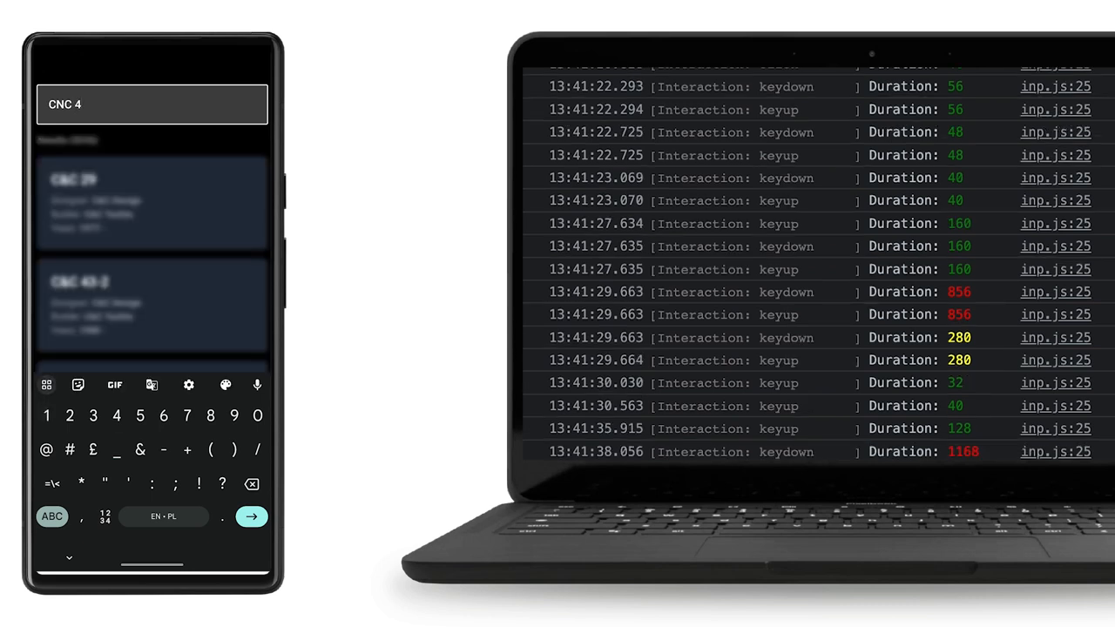
type("1")
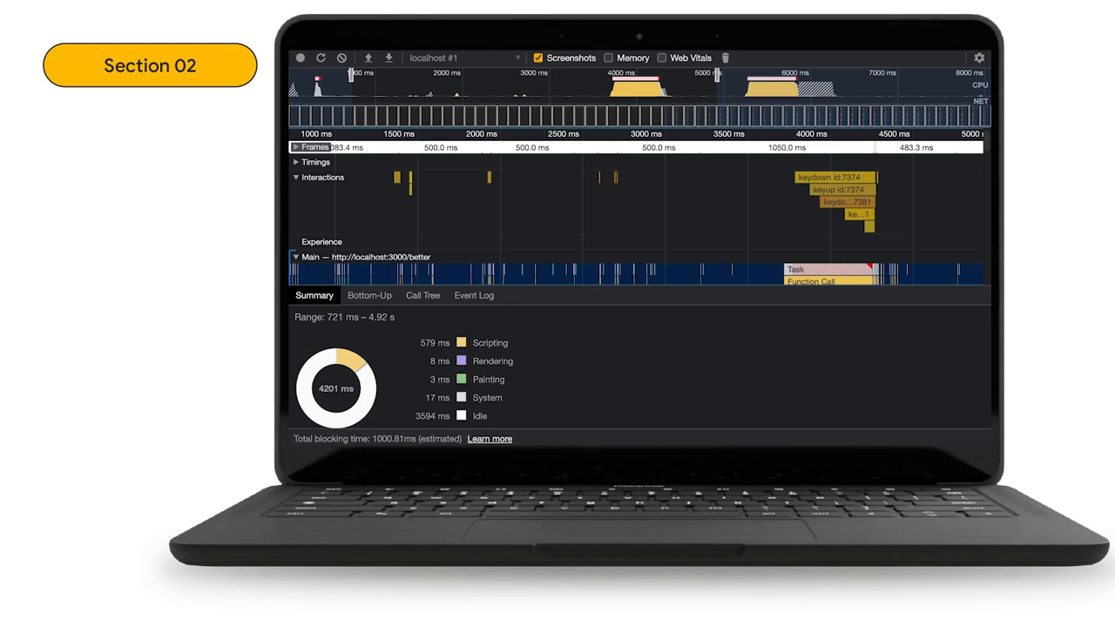
mouse_move(396, 178)
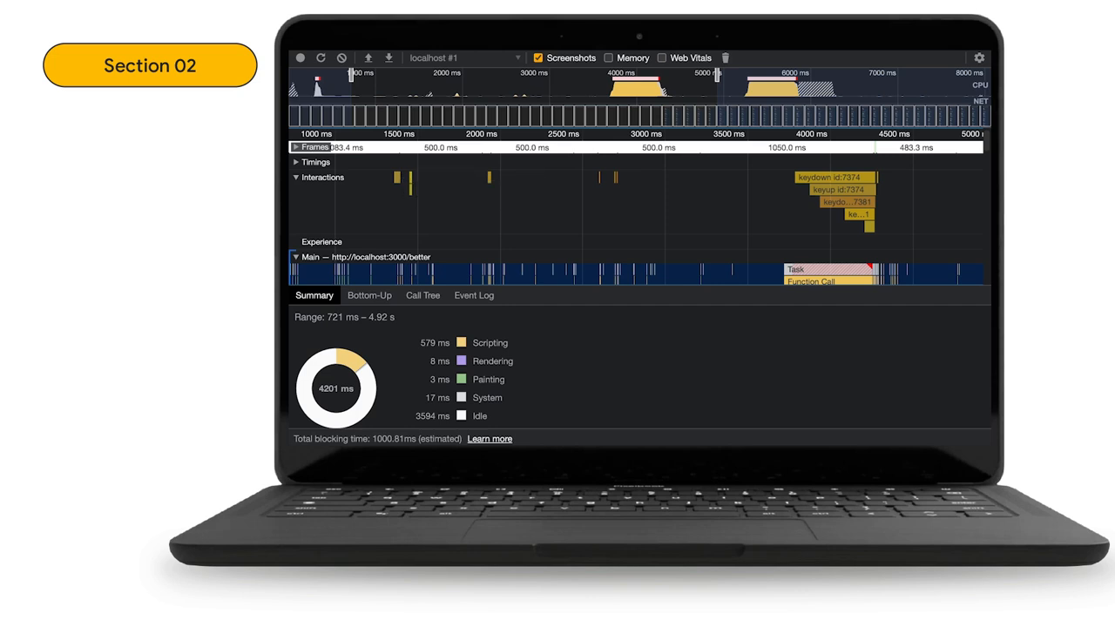
mouse_move(815, 178)
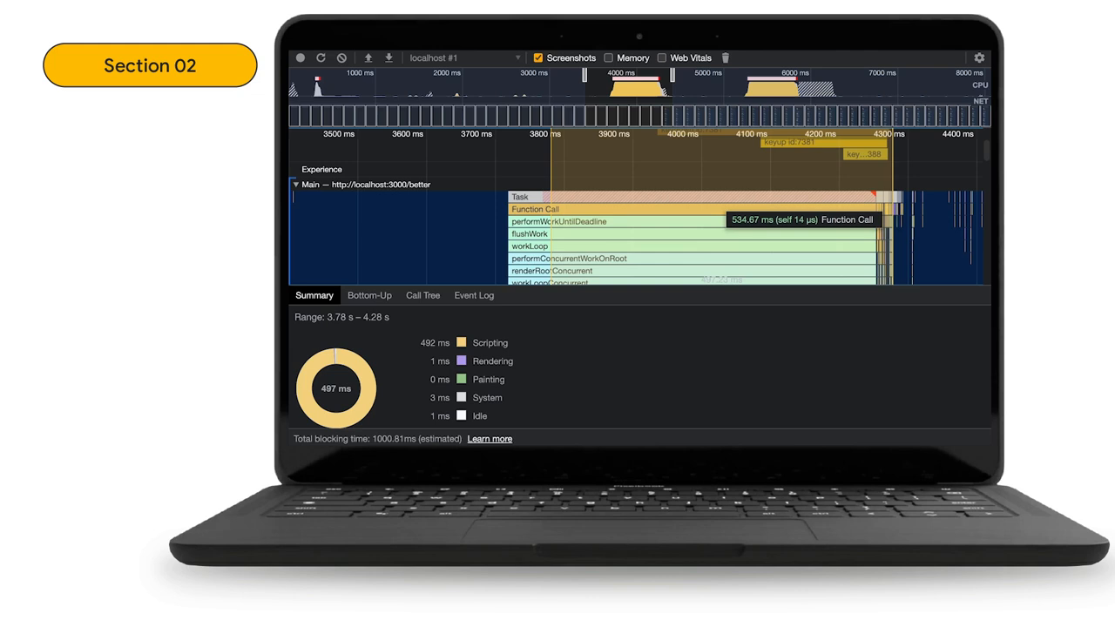
Select the long Function Call near 4000 ms on the main thread to inspect its timing.
left_click(535, 209)
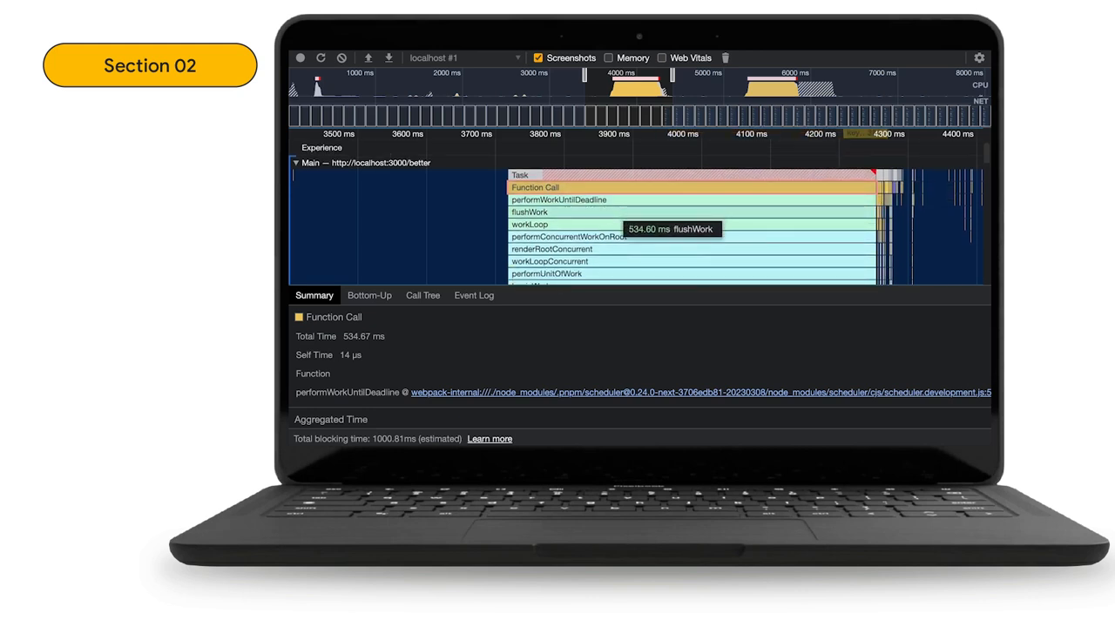
Review the 534.67 ms Function Call's Summary traced to performWorkUntilDeadline in the scheduler.
scroll("down", 3)
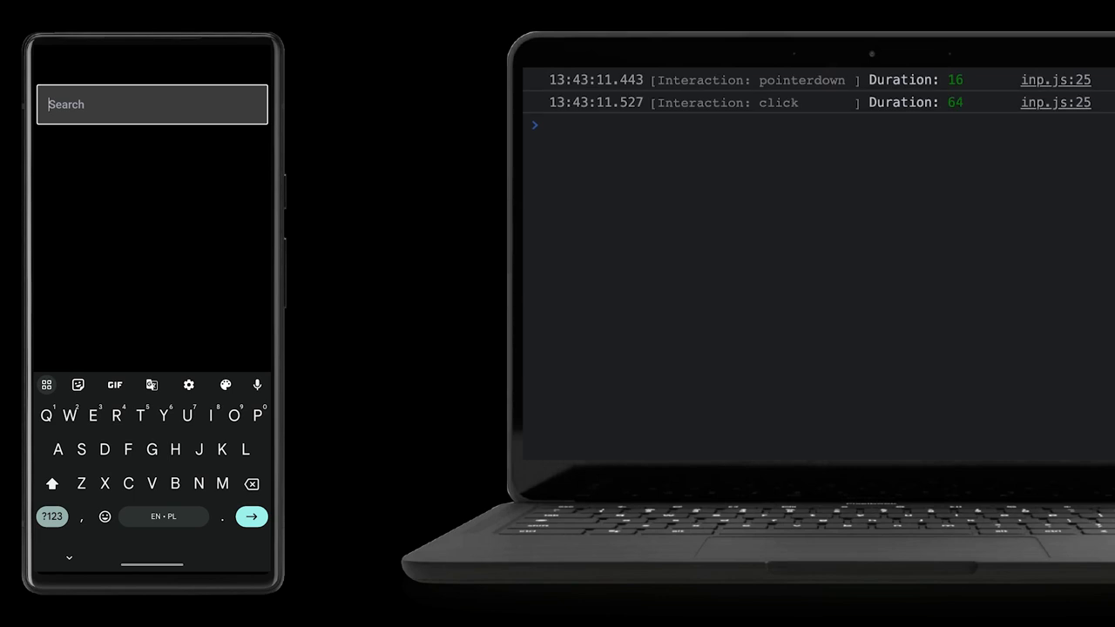
Search boats for 'CNC 38-3' on the phone, logging keydown/keyup durations of 48–112 ms.
type("Cnc")
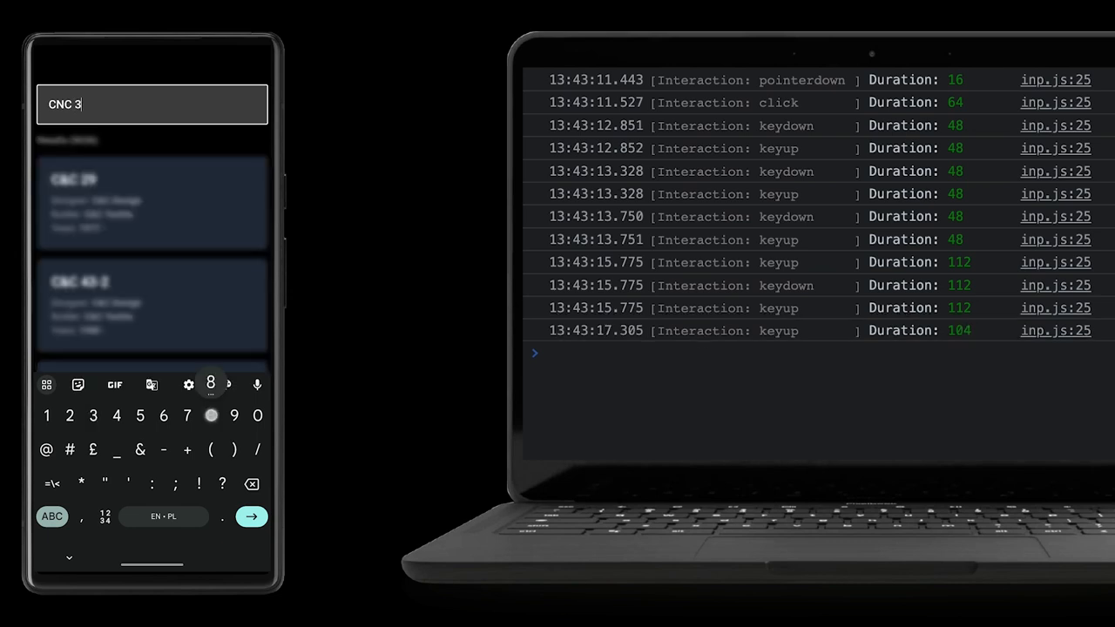
type("8-3")
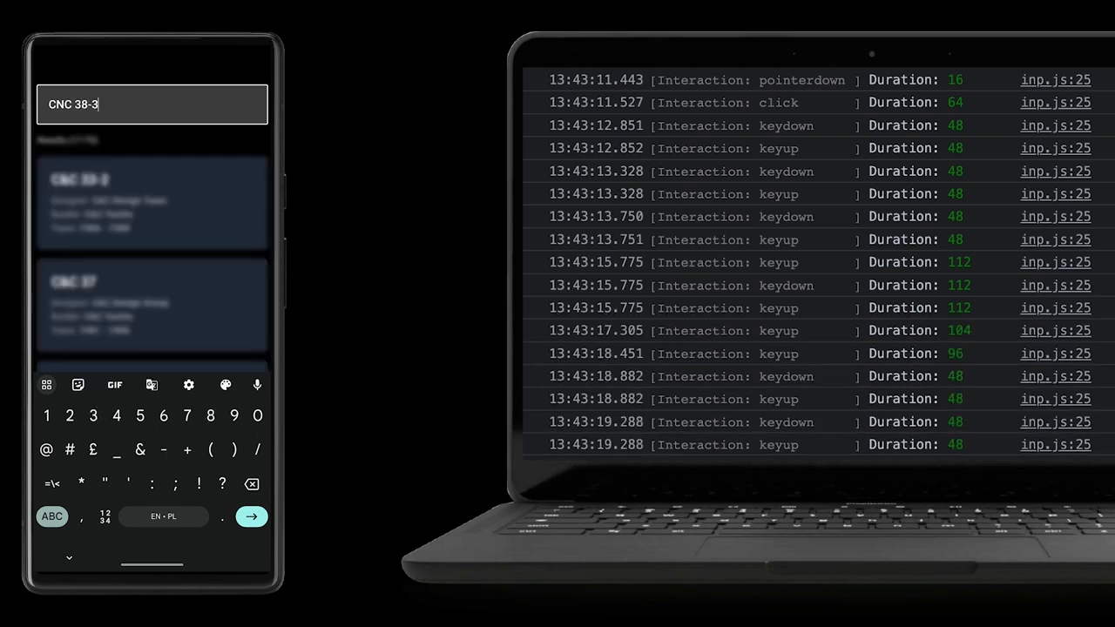